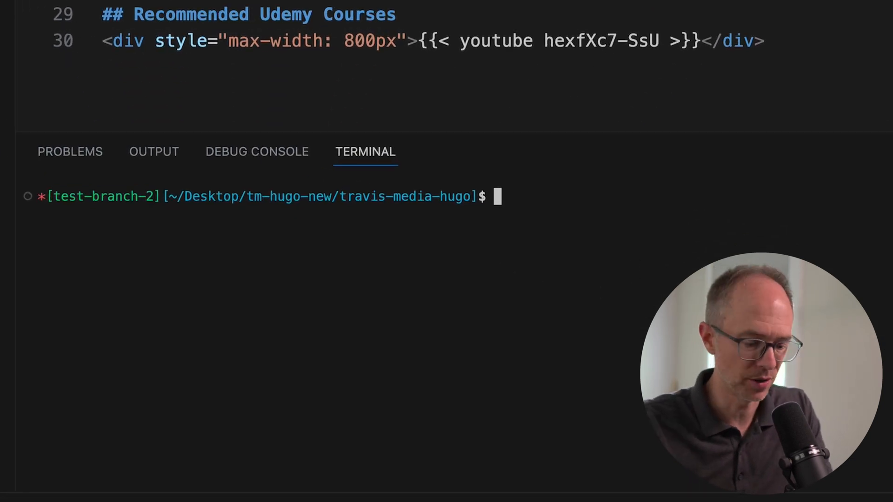
- Switch to master and pull the latest master from origin, fast-forwarding data/popular.json
{"action": "type", "text": "git checkout master"}
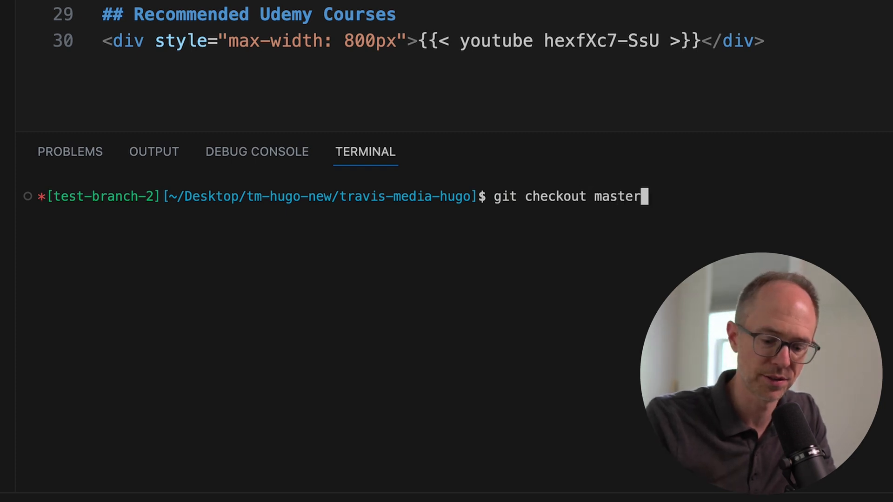
{"action": "key", "text": "Enter"}
{"action": "type", "text": "git pull origin master"}
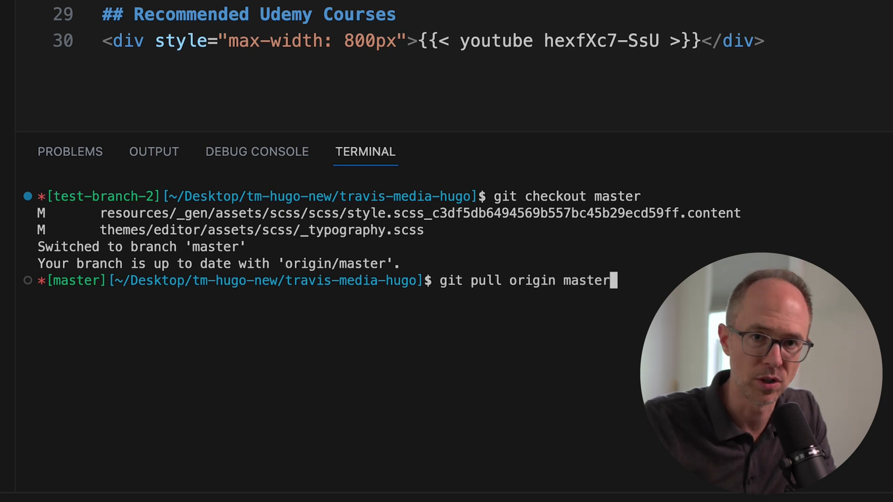
{"action": "key", "text": "Enter"}
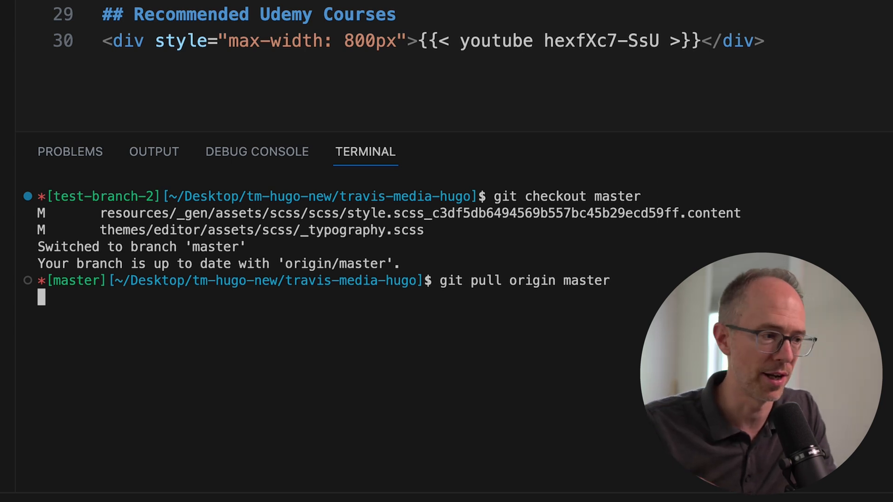
{"action": "key", "text": "Enter"}
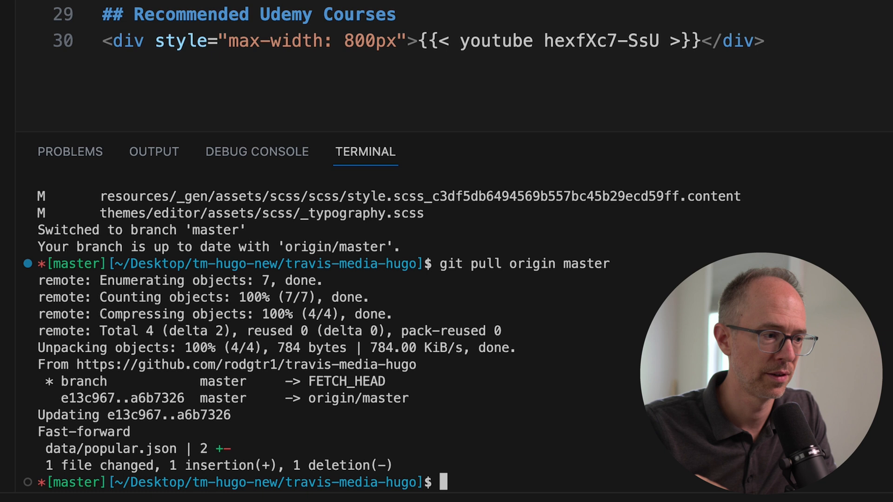
- Switch back to test-branch-2 and leave git merge master typed but not run
{"action": "type", "text": "git checkout test-branch-2"}
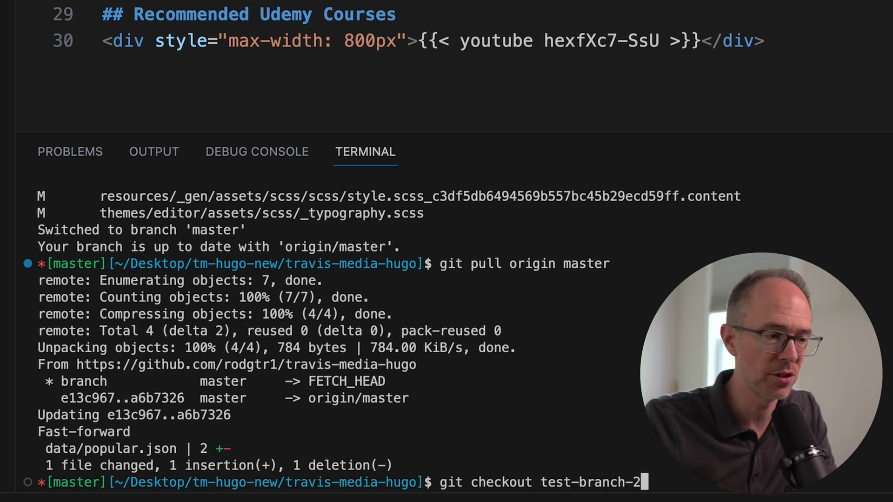
{"action": "key", "text": "Enter"}
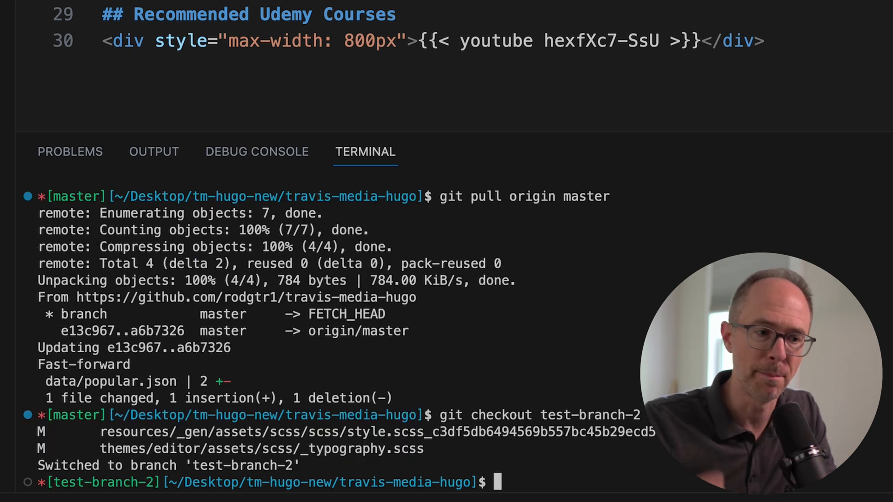
{"action": "type", "text": "git merge test-branch-2"}
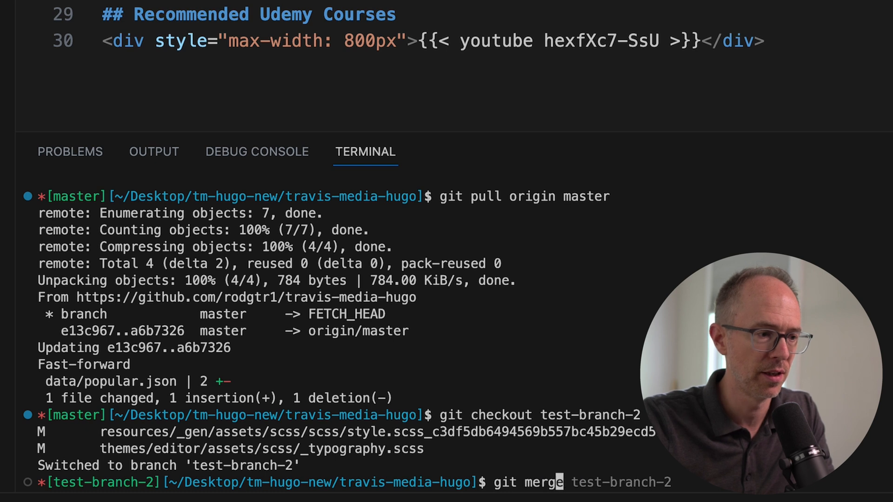
{"action": "type", "text": "master"}
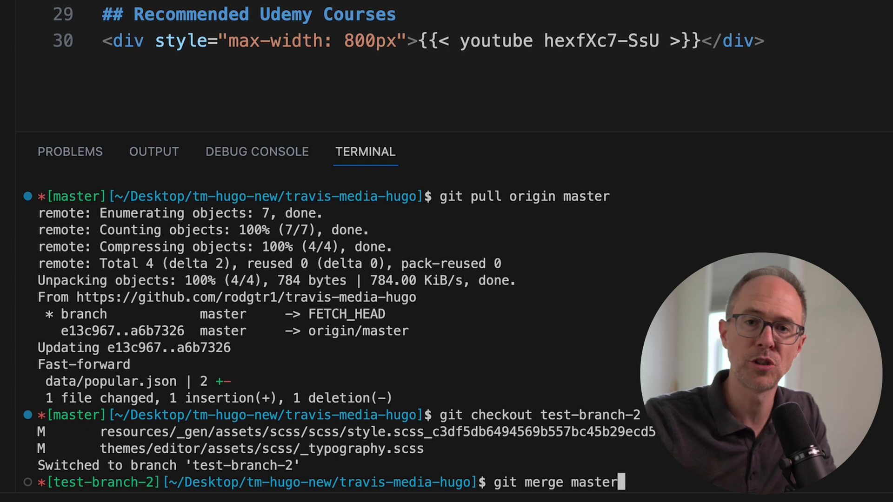